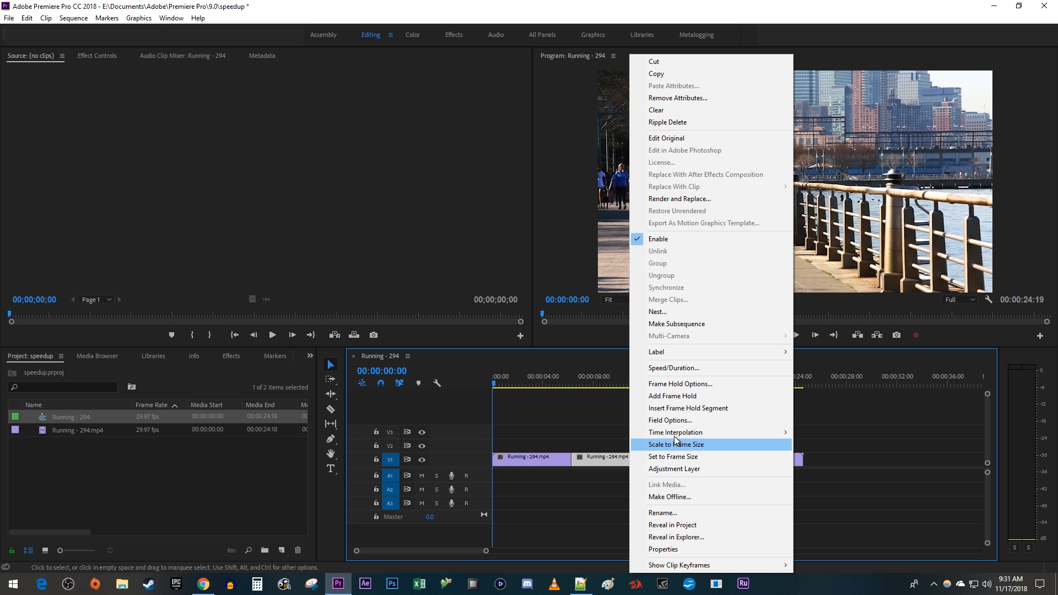
Speed up the middle clip to 250% in Speed/Duration, rippling later clips to close the gap.
click(673, 368)
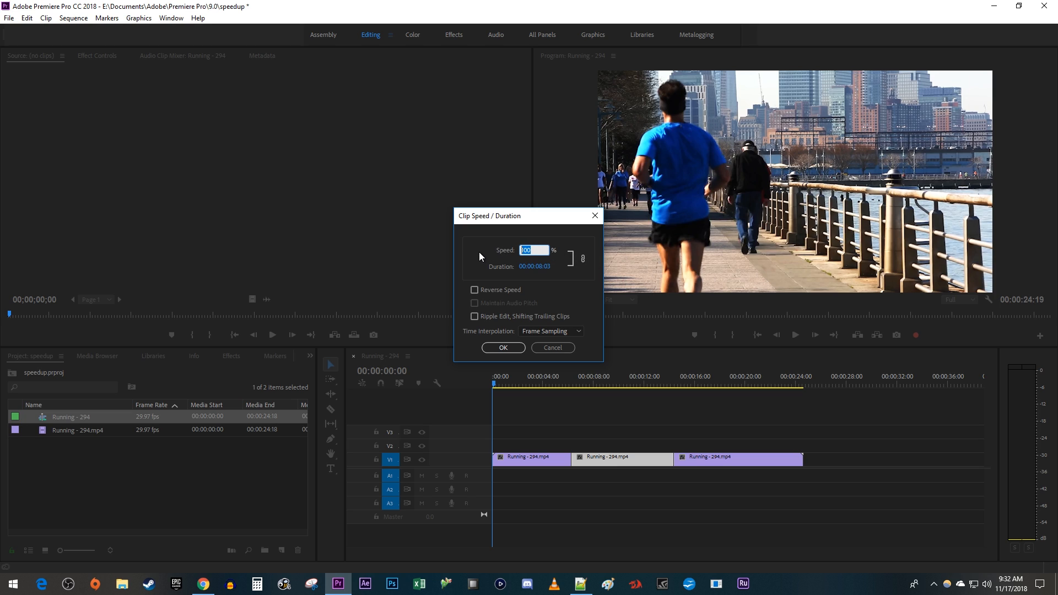
text(250)
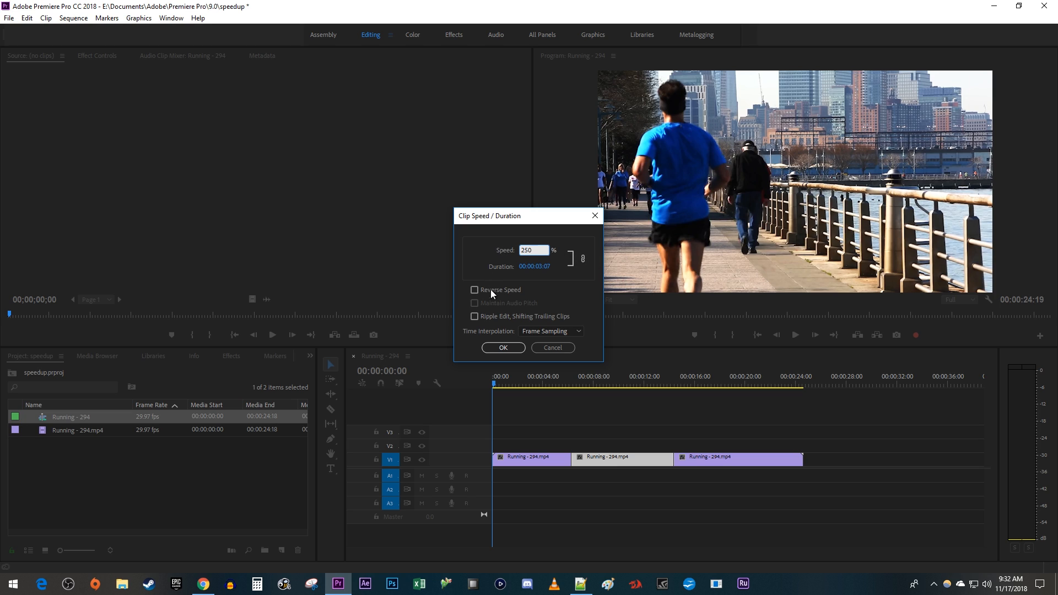
click(474, 316)
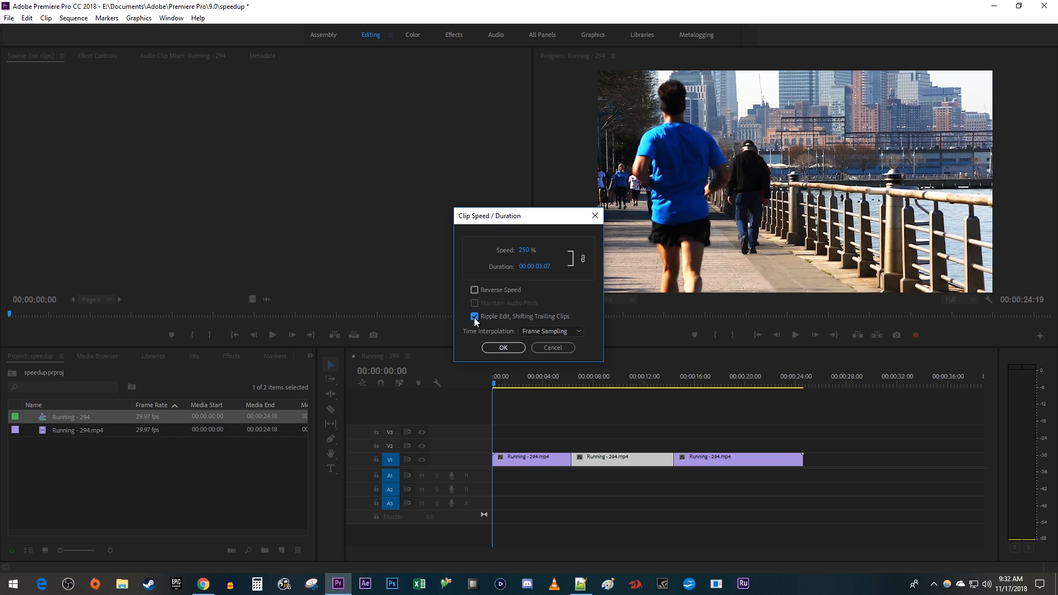
click(503, 348)
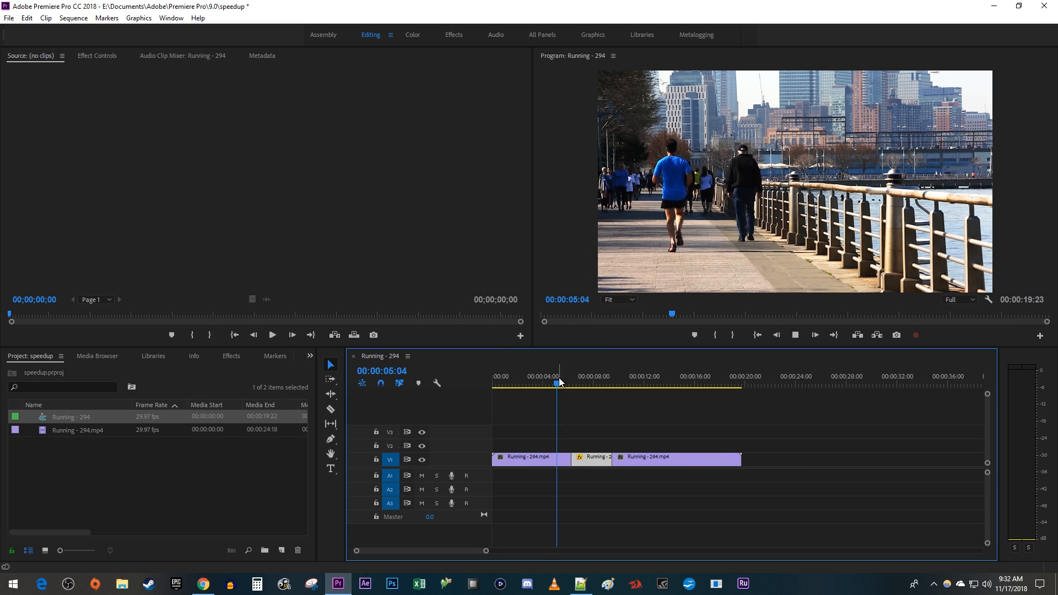
click(579, 383)
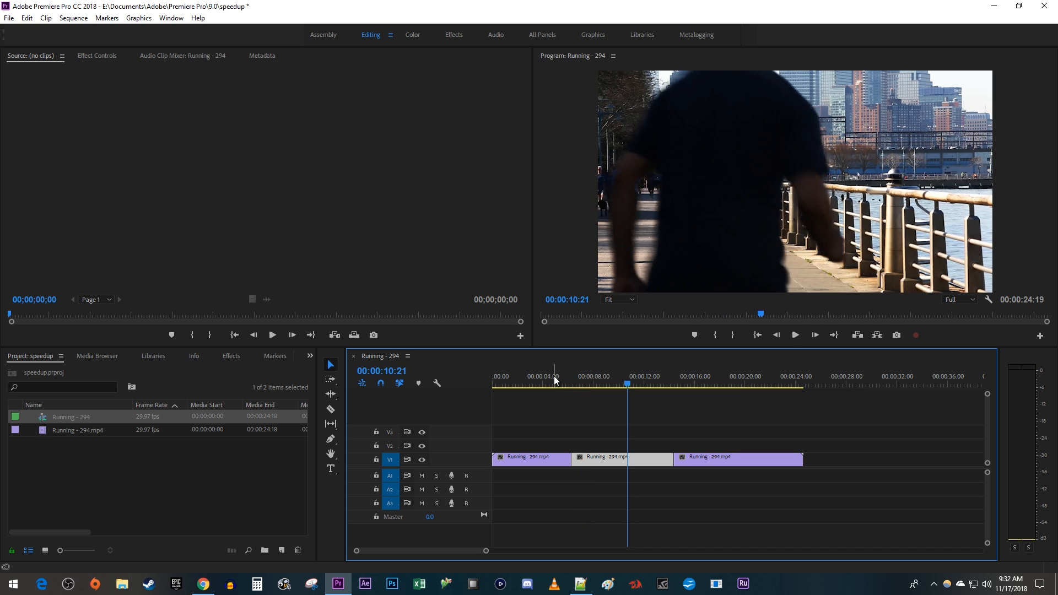
Rate-stretch the middle clip by dragging its right edge left to shorten it.
click(331, 394)
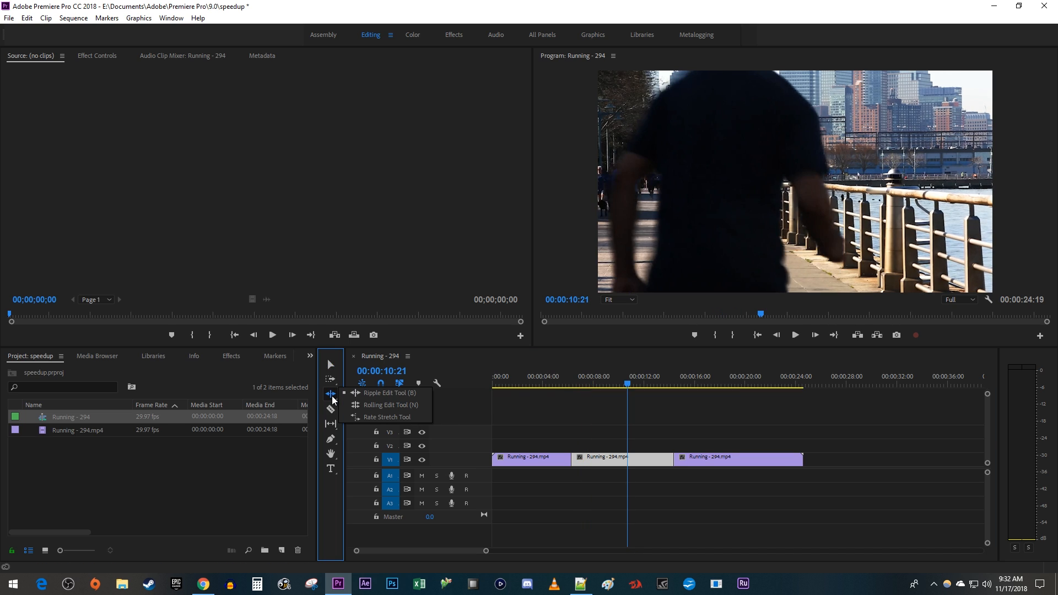
mouse_move(390, 417)
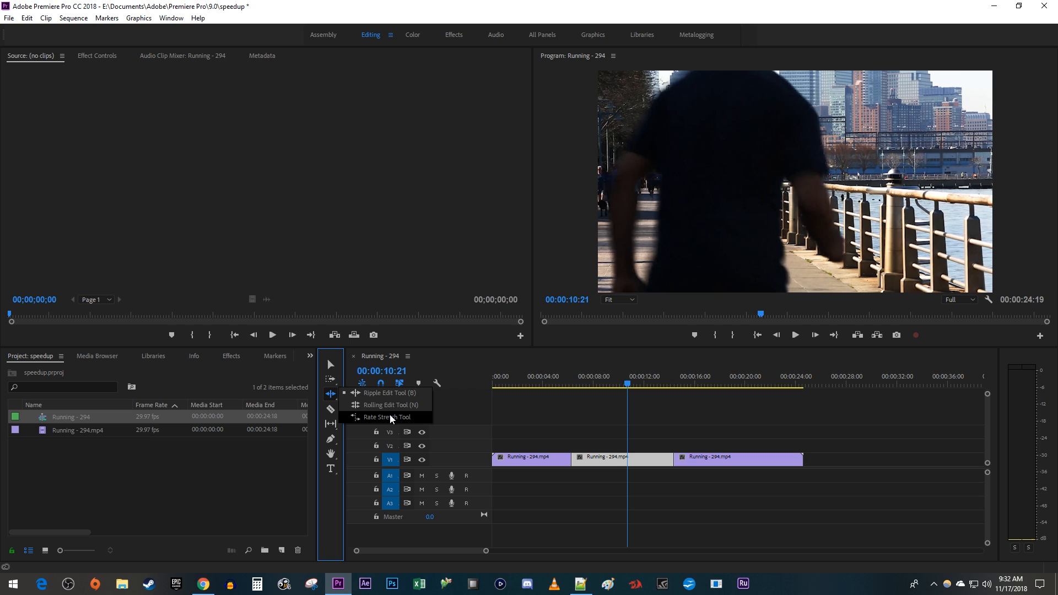
click(388, 418)
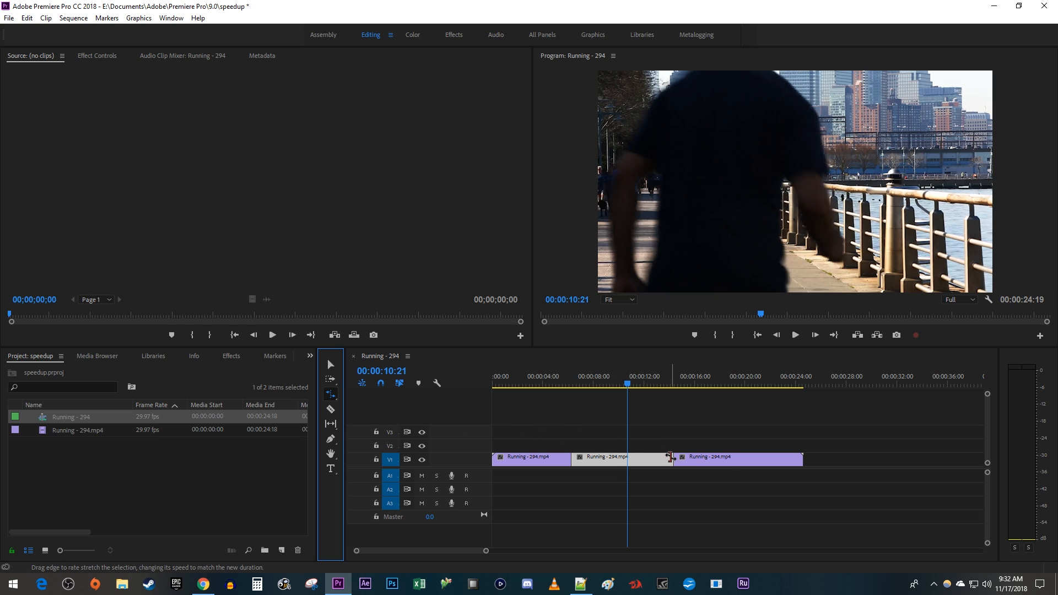
drag(671, 458, 614, 459)
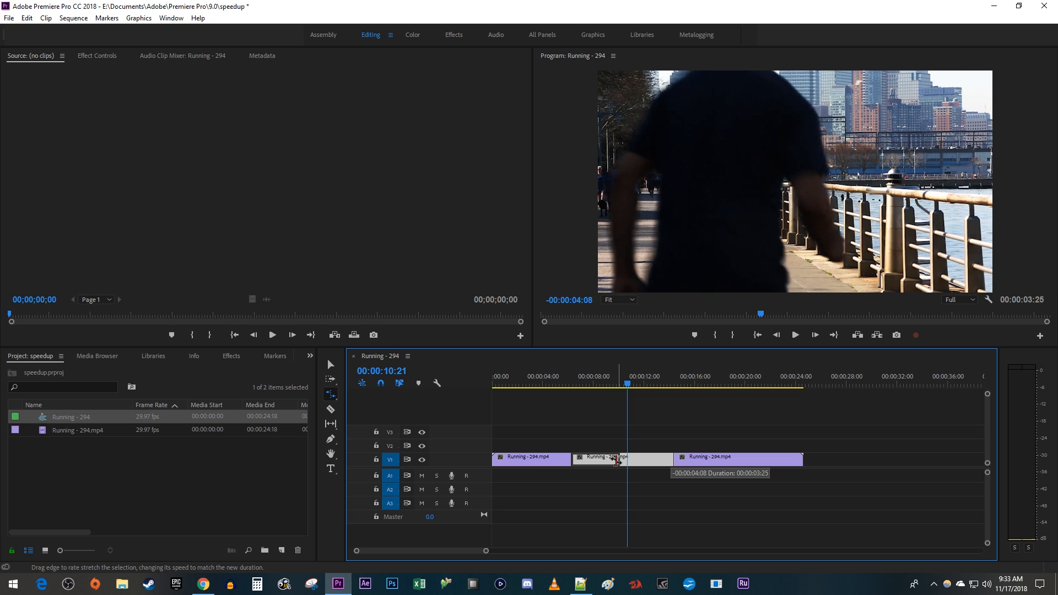